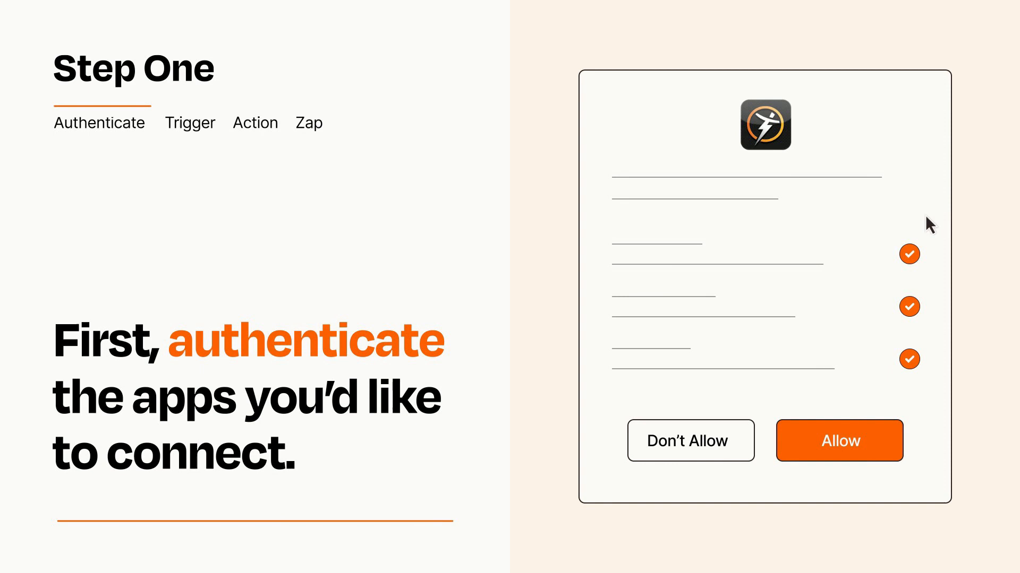
{"action": "mouse_move", "coordinate": [897, 480]}
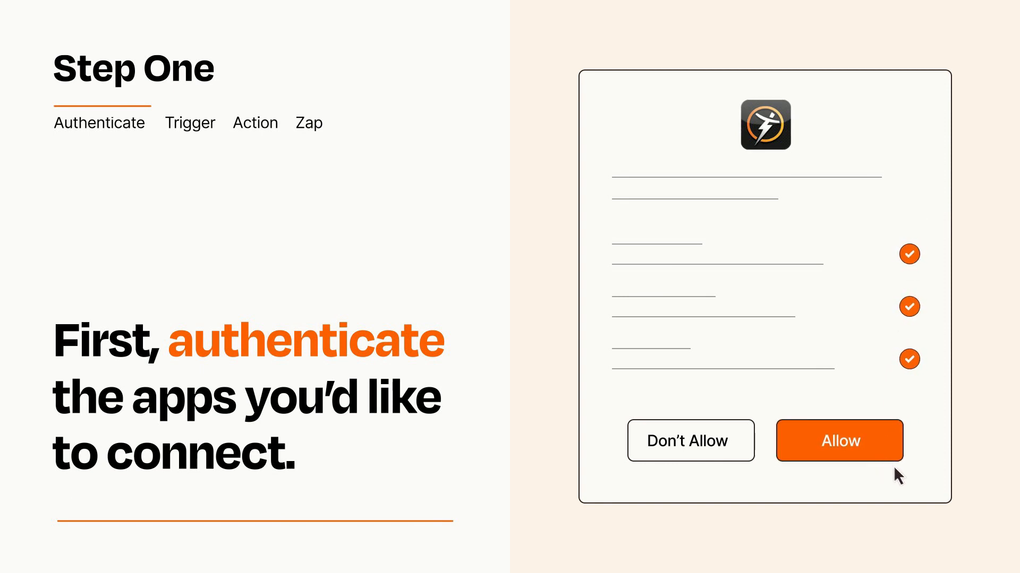
Step: Allow the connecting app's requested permissions in the authorization dialog
{"action": "left_click", "coordinate": [839, 440]}
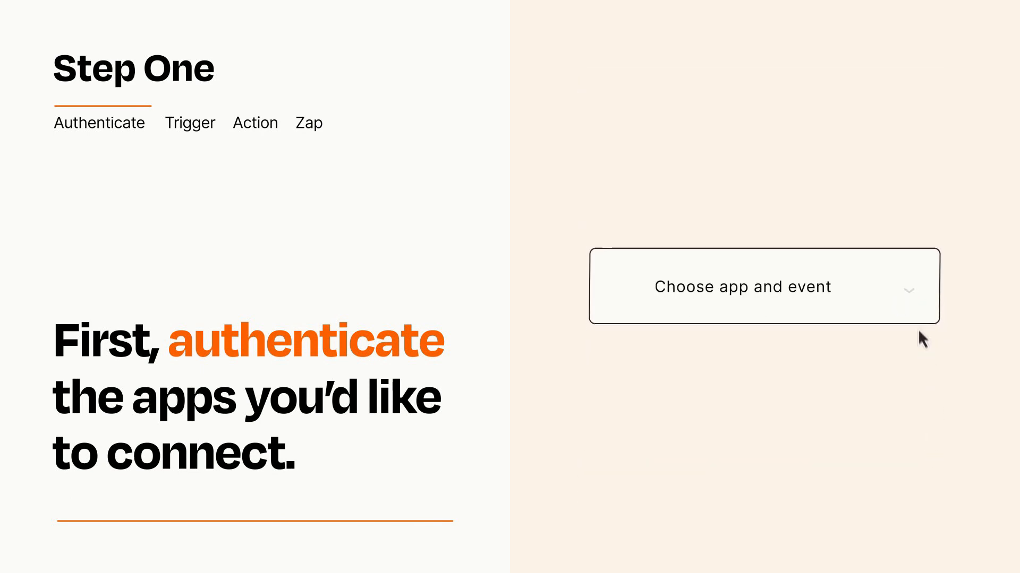
Step: Choose Google Forms 'New Form Response' as the Zap's trigger event
{"action": "left_click", "coordinate": [743, 287]}
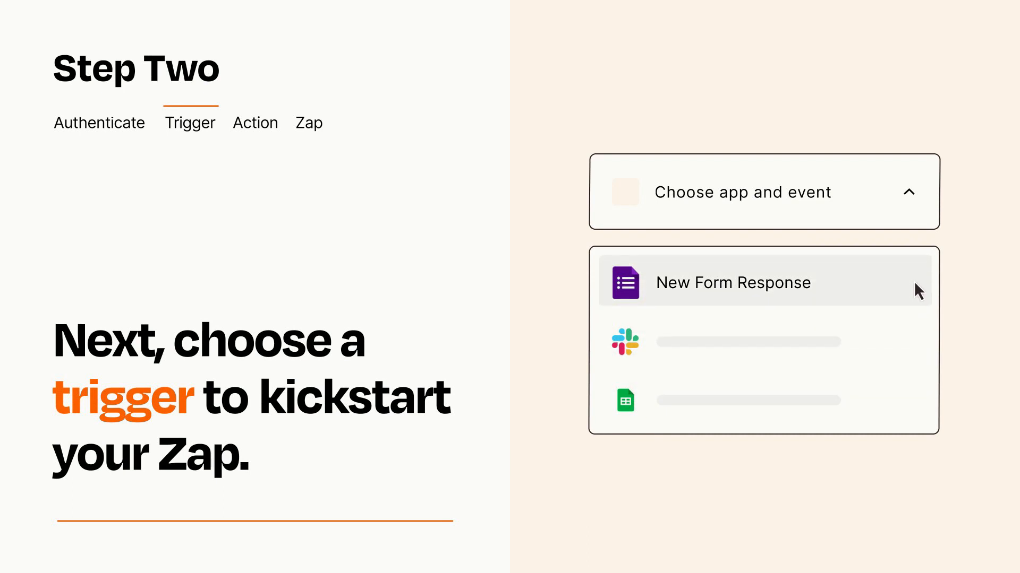
{"action": "mouse_move", "coordinate": [918, 299]}
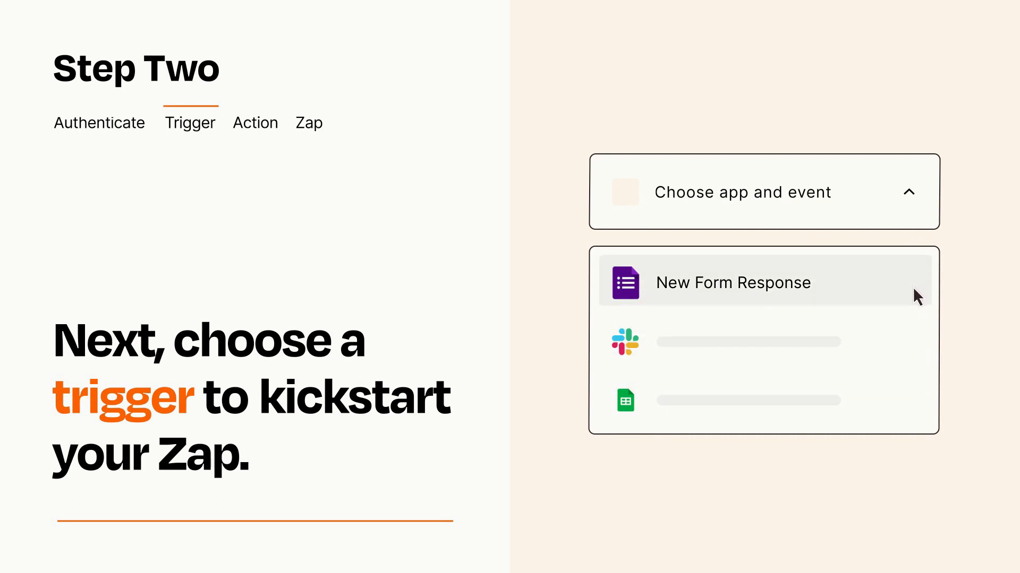
{"action": "left_click", "coordinate": [733, 283]}
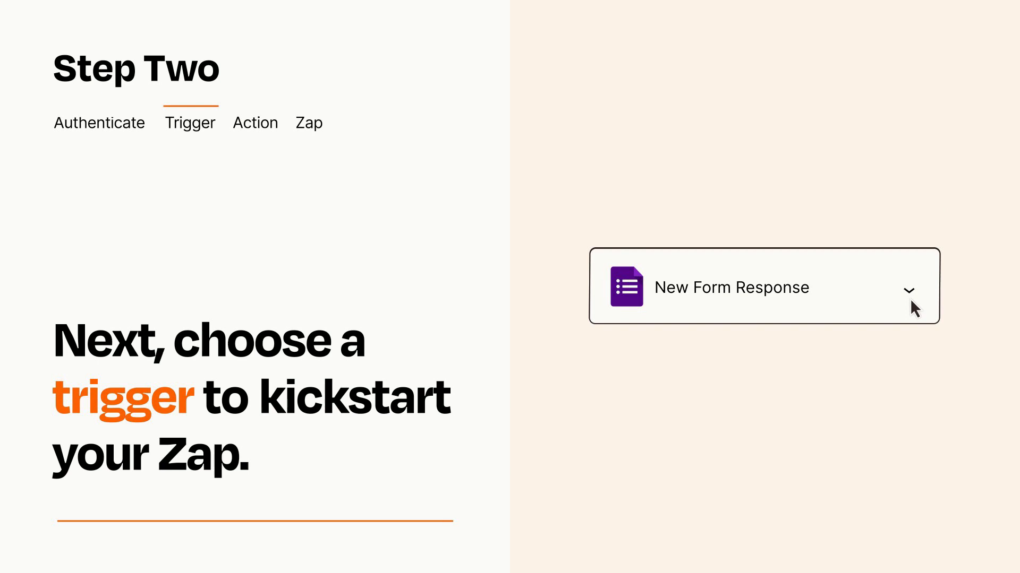
{"action": "mouse_move", "coordinate": [928, 297]}
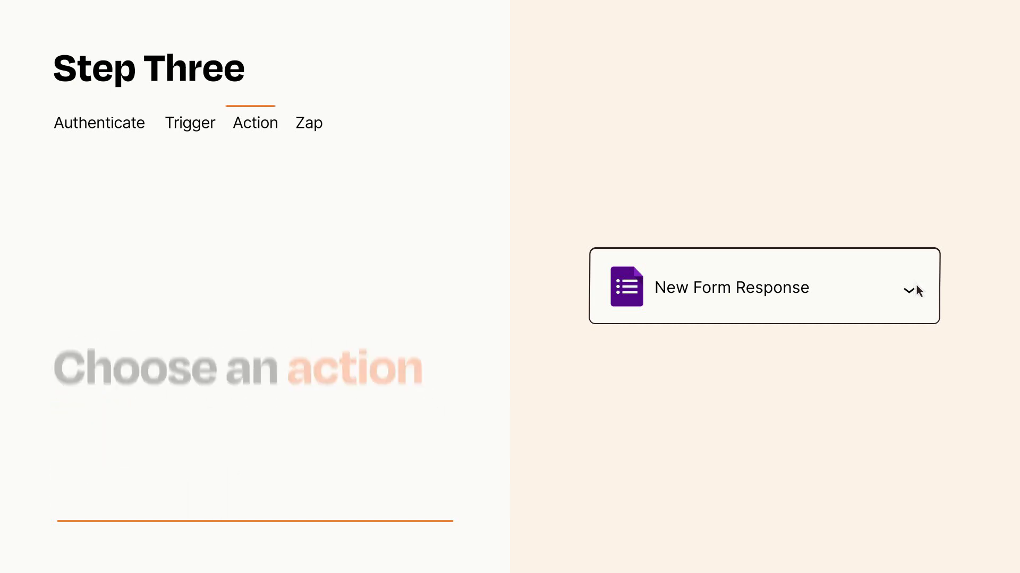
Step: Set 'Create / Update Client V2' as the action step under the trigger
{"action": "left_click", "coordinate": [909, 290]}
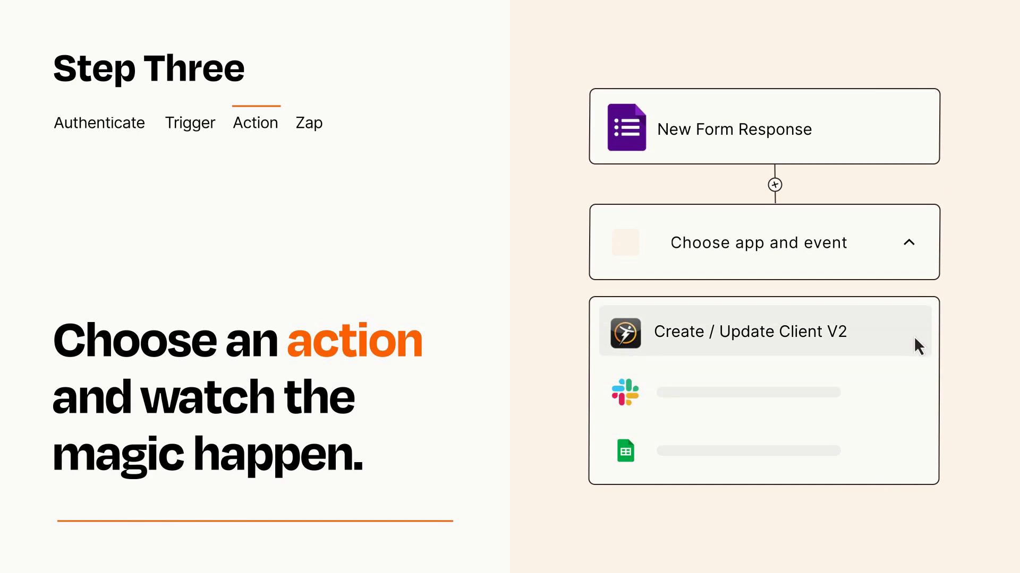
{"action": "left_click", "coordinate": [750, 332]}
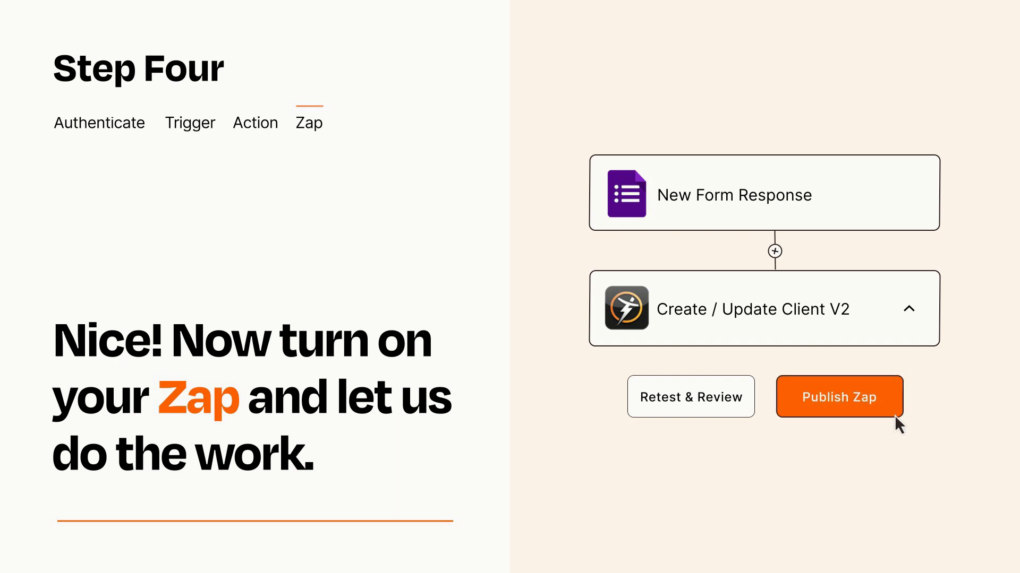
Step: Publish the finished Zap with the Publish Zap button
{"action": "left_click", "coordinate": [839, 397]}
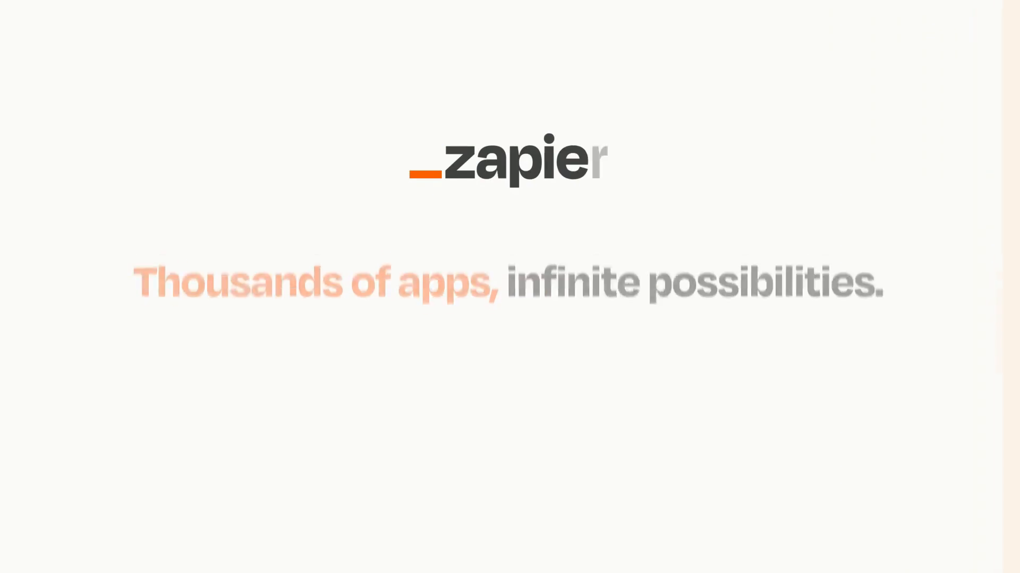